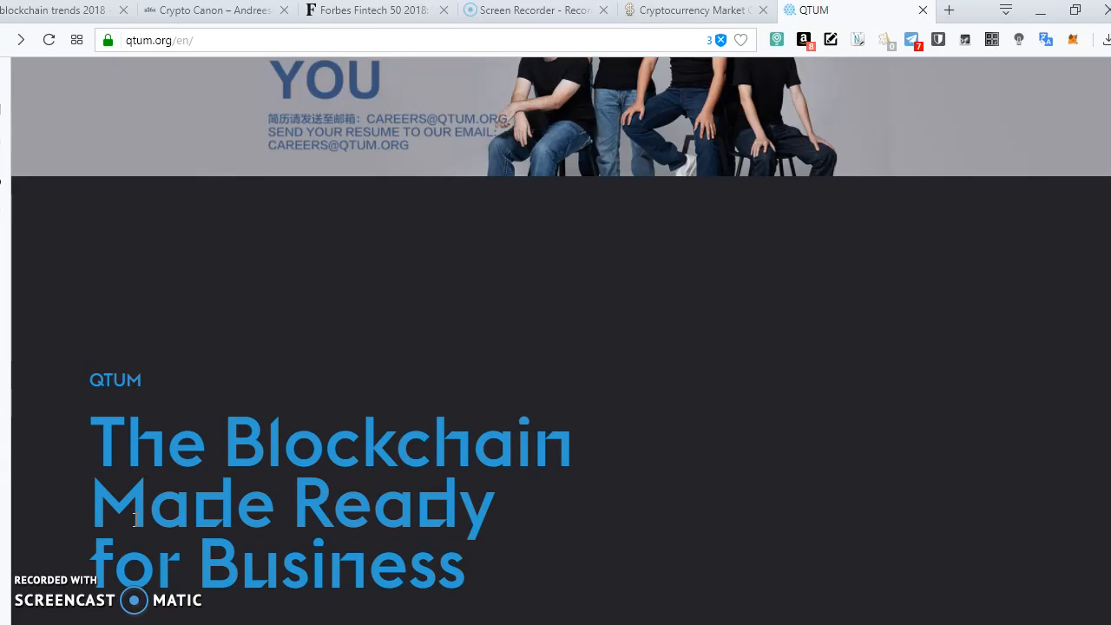
pyautogui.moveTo(460, 382)
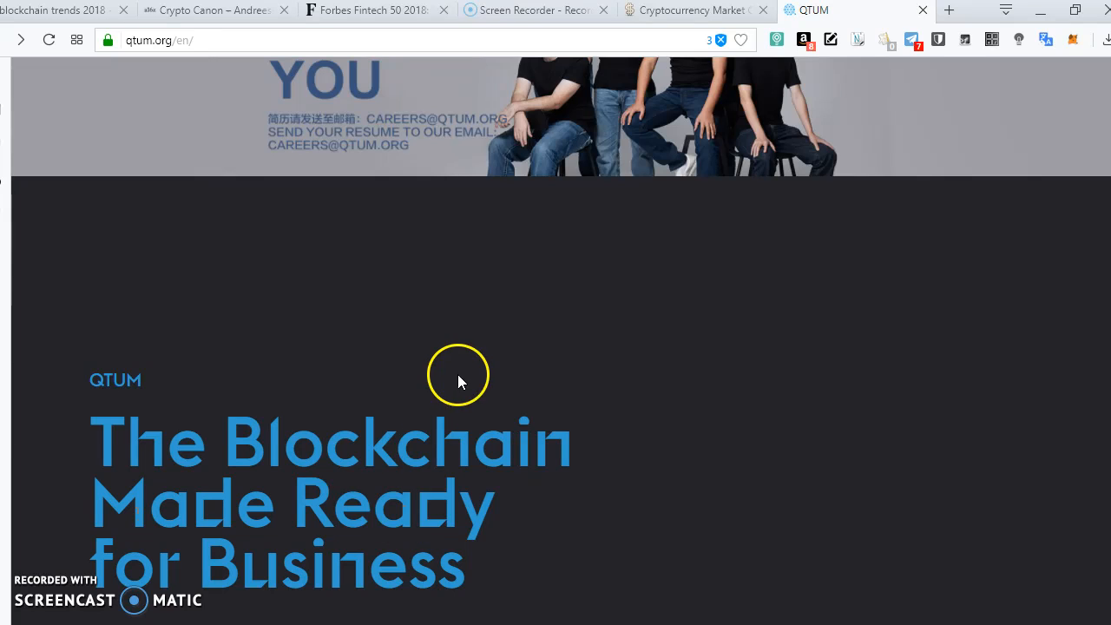
# Step: Scroll the qtum.org homepage down past the business blockchain banner to the testimonials
pyautogui.scroll(-3)
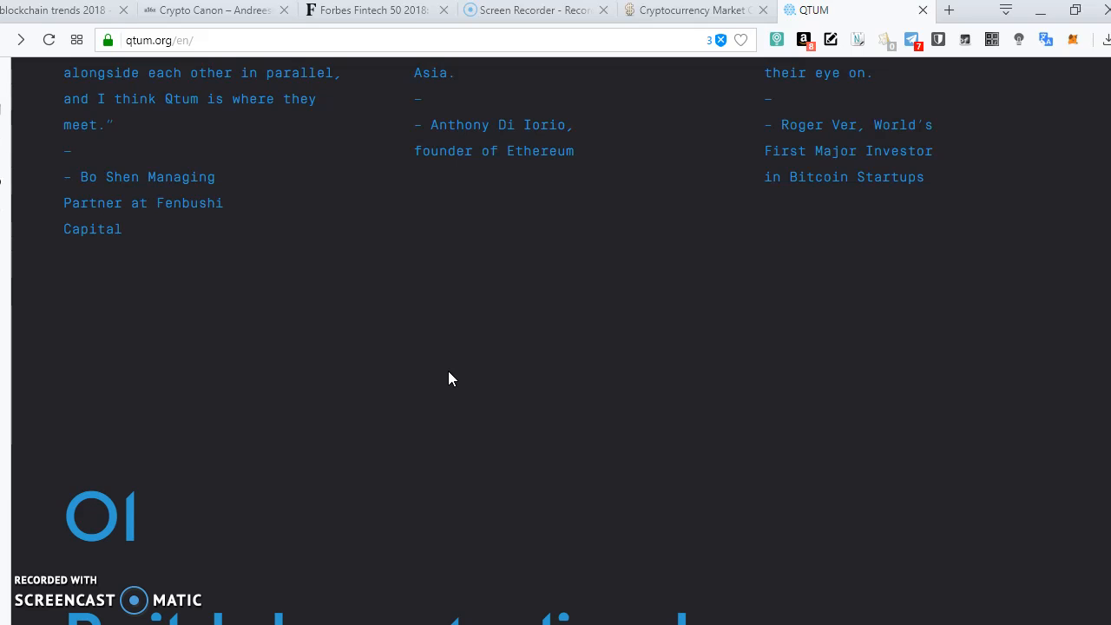
# Step: Switch to CoinMarketCap, scroll the rankings past Qtum at rank 18, then back up
pyautogui.click(694, 9)
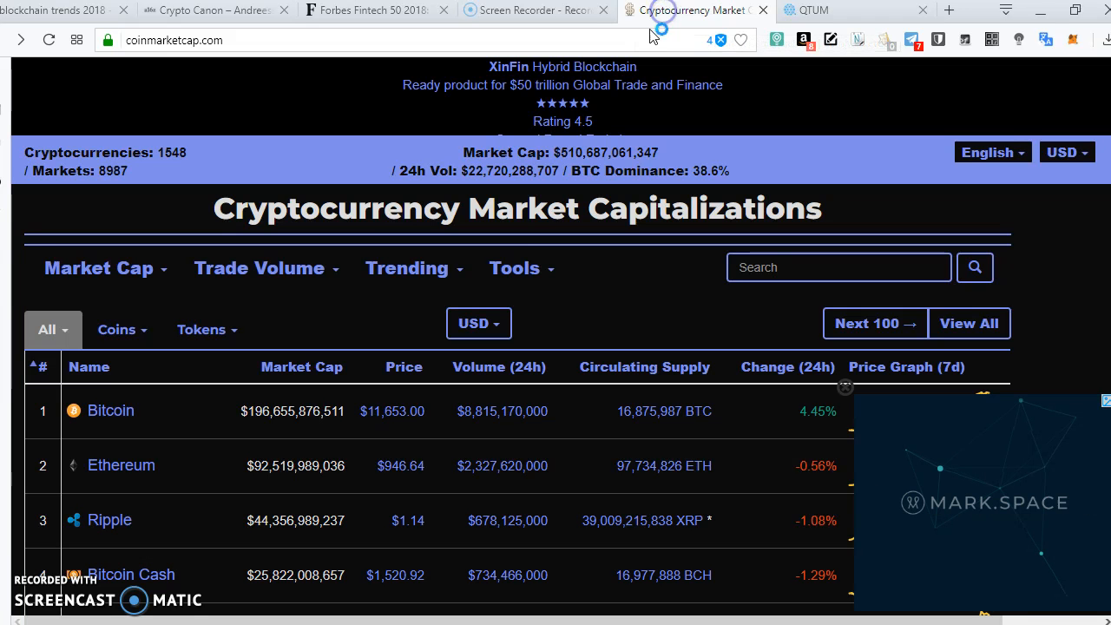
pyautogui.scroll(-3)
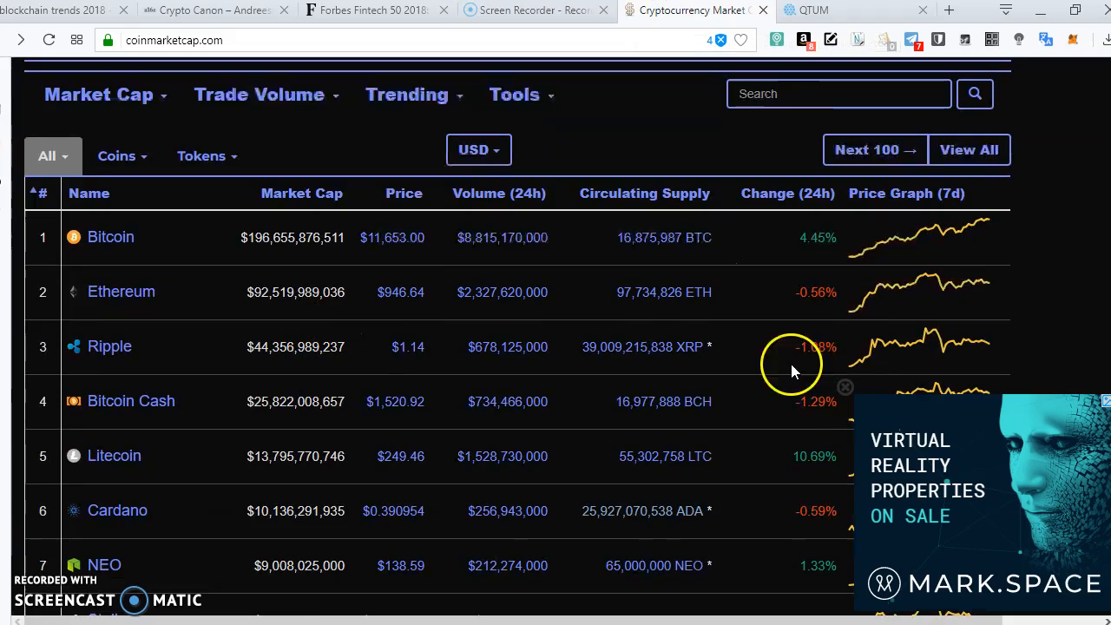
pyautogui.moveTo(521, 404)
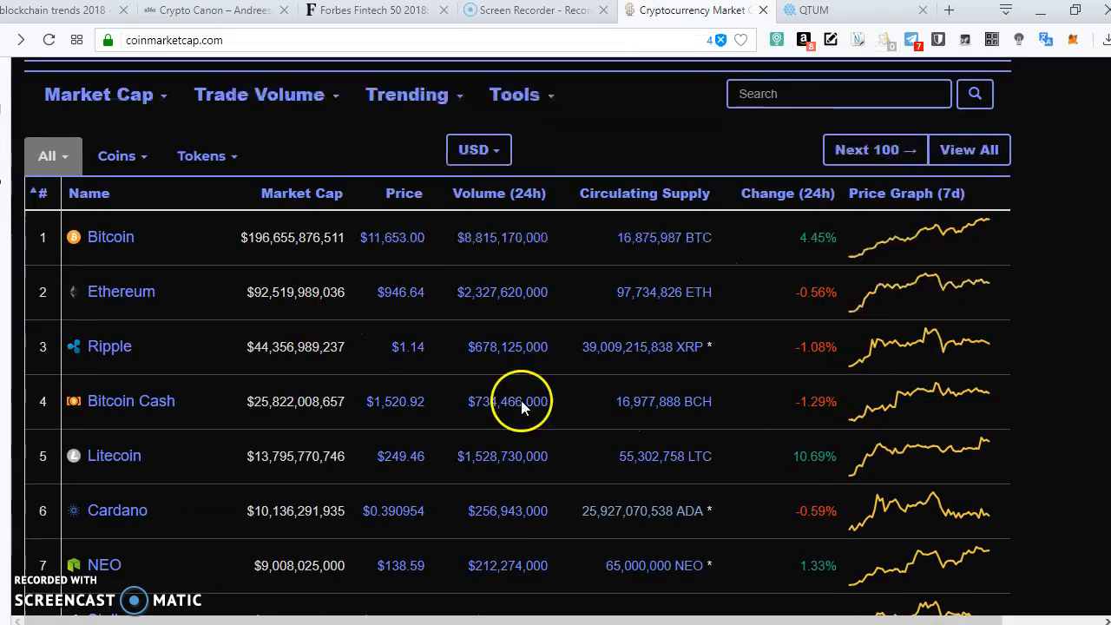
pyautogui.scroll(-3)
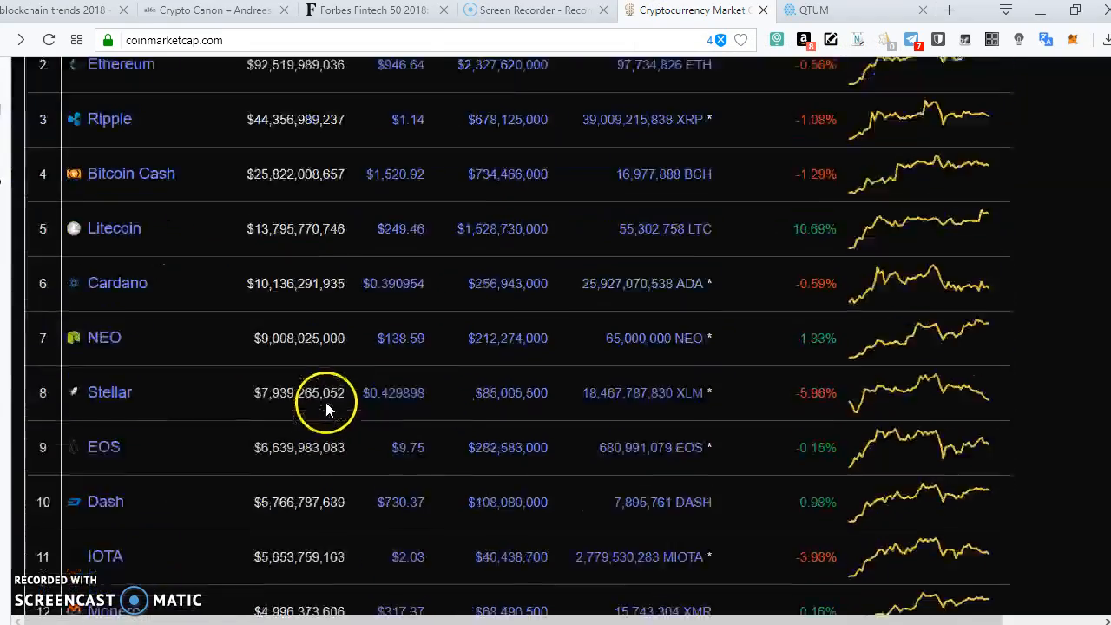
pyautogui.scroll(-3)
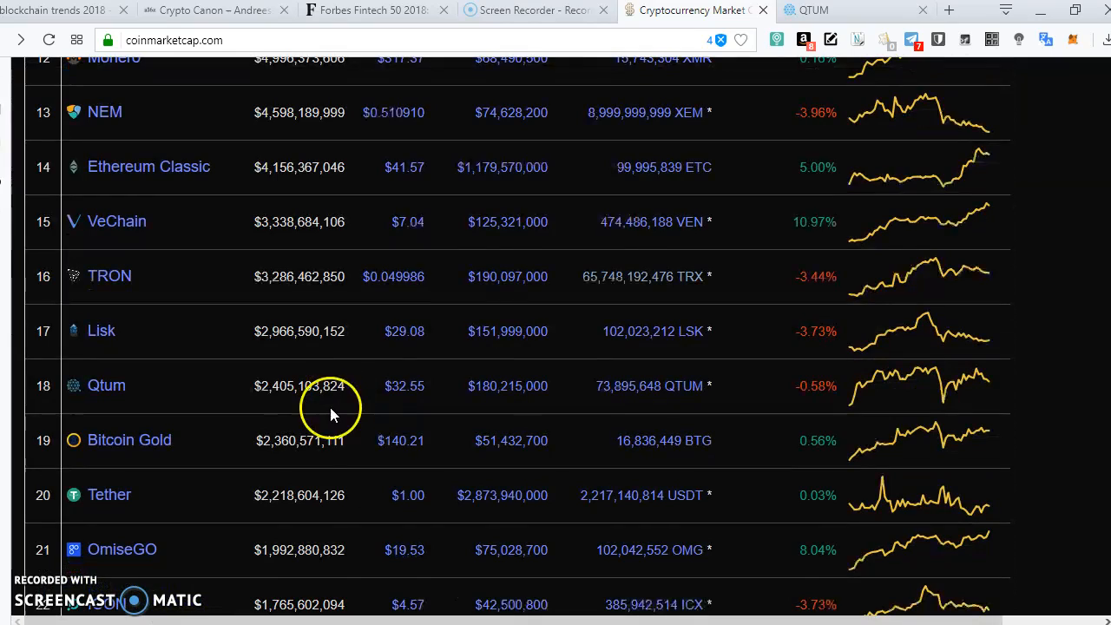
pyautogui.scroll(-3)
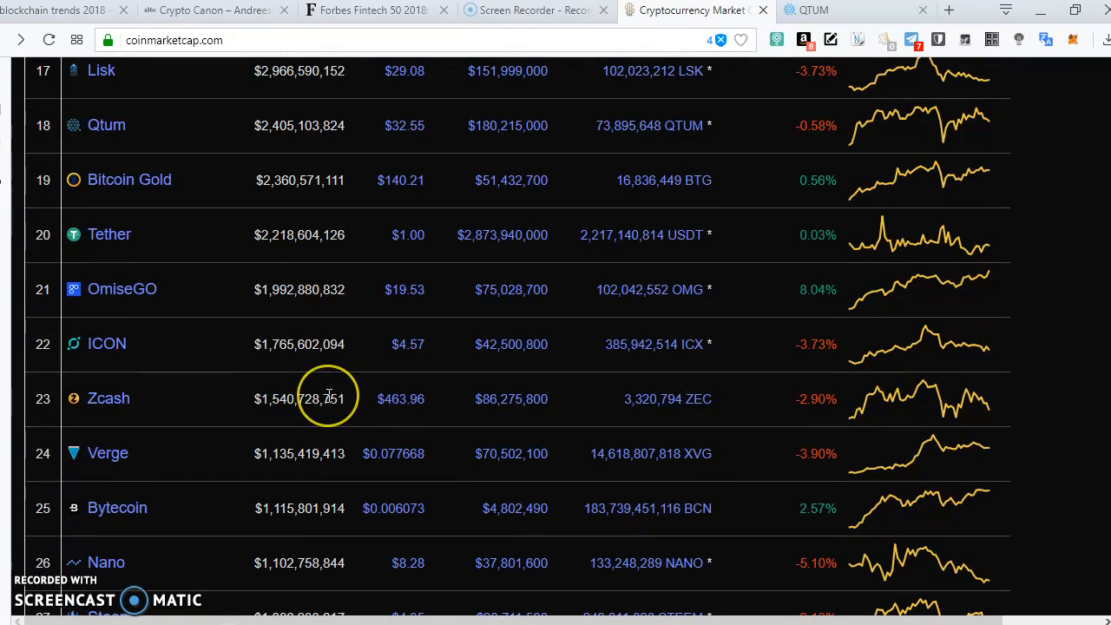
pyautogui.scroll(-3)
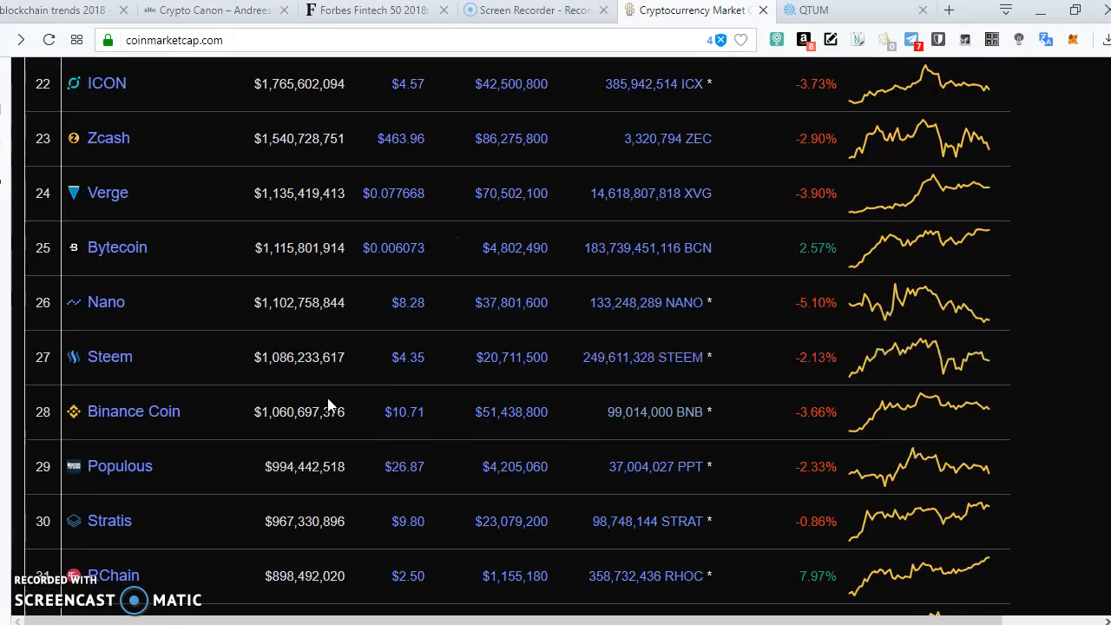
pyautogui.scroll(3)
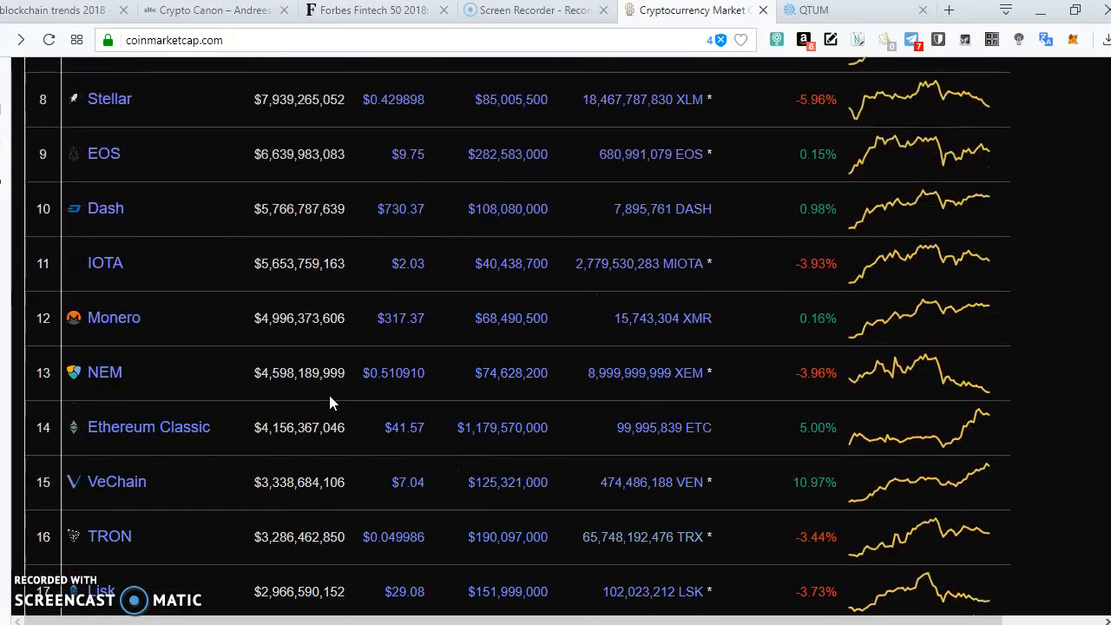
pyautogui.scroll(3)
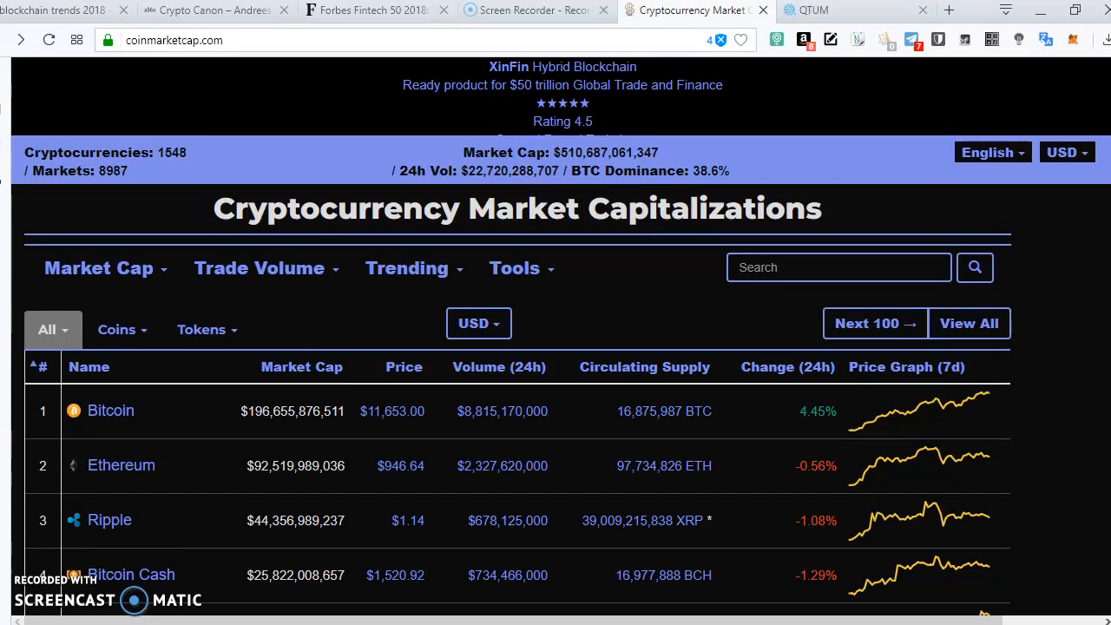
# Step: Return to the qtum.org tab showing quotes from Bo Shen, Anthony Di Iorio and Roger Ver
pyautogui.click(812, 10)
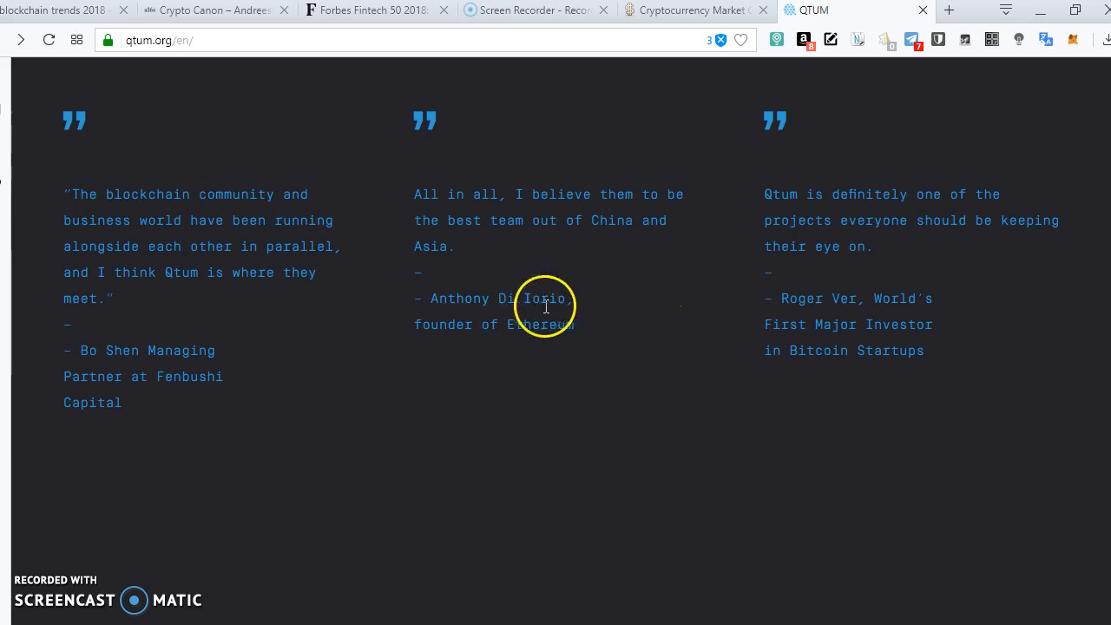
pyautogui.moveTo(654, 344)
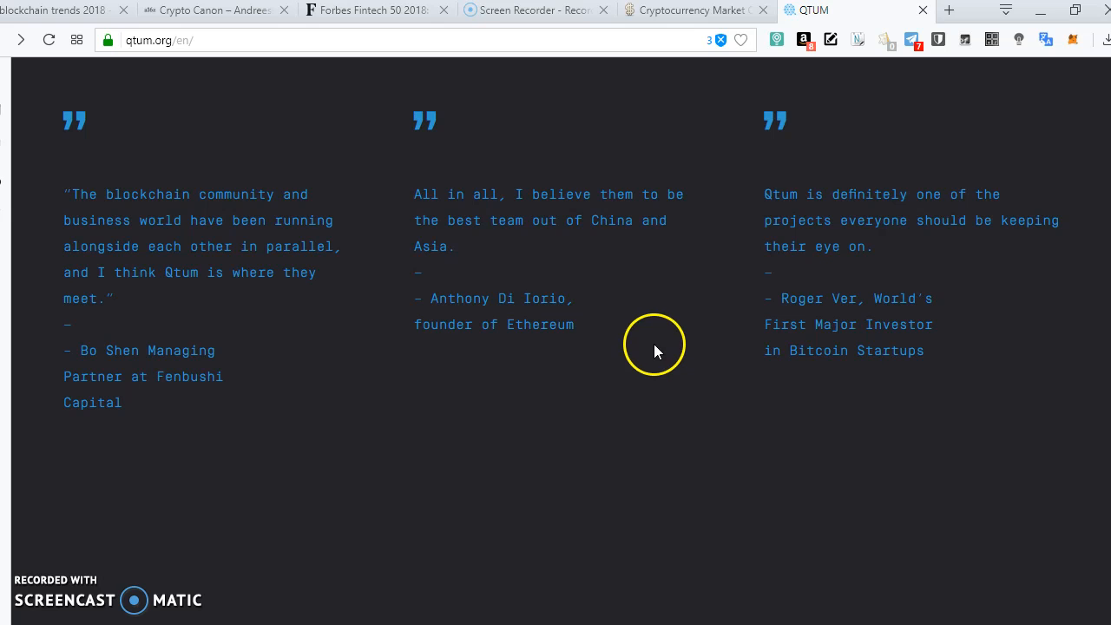
pyautogui.moveTo(236, 359)
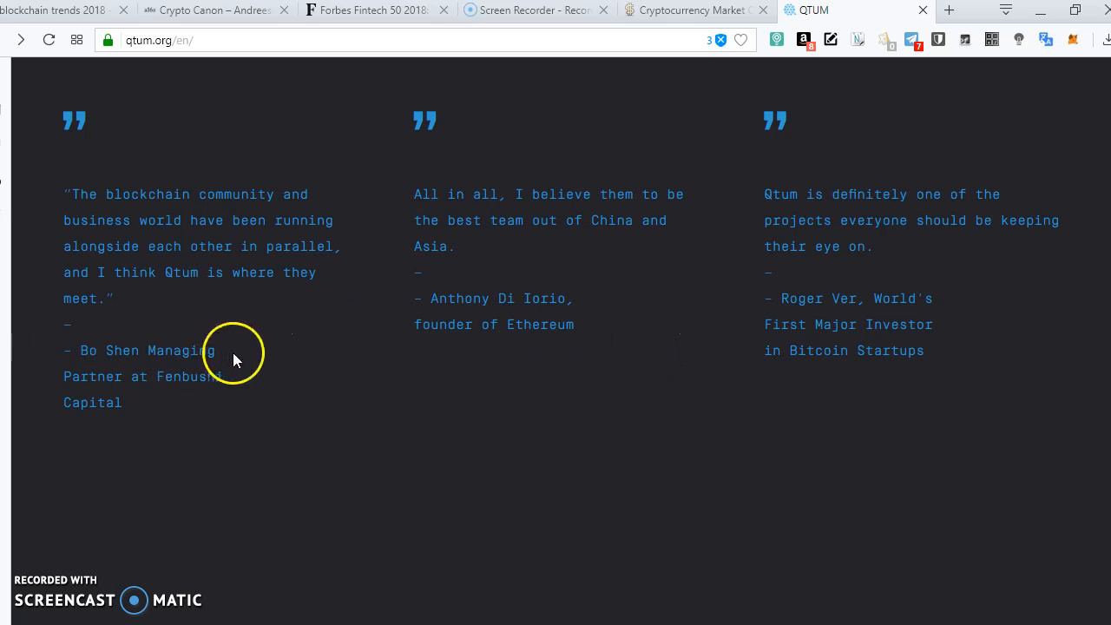
pyautogui.moveTo(180, 349)
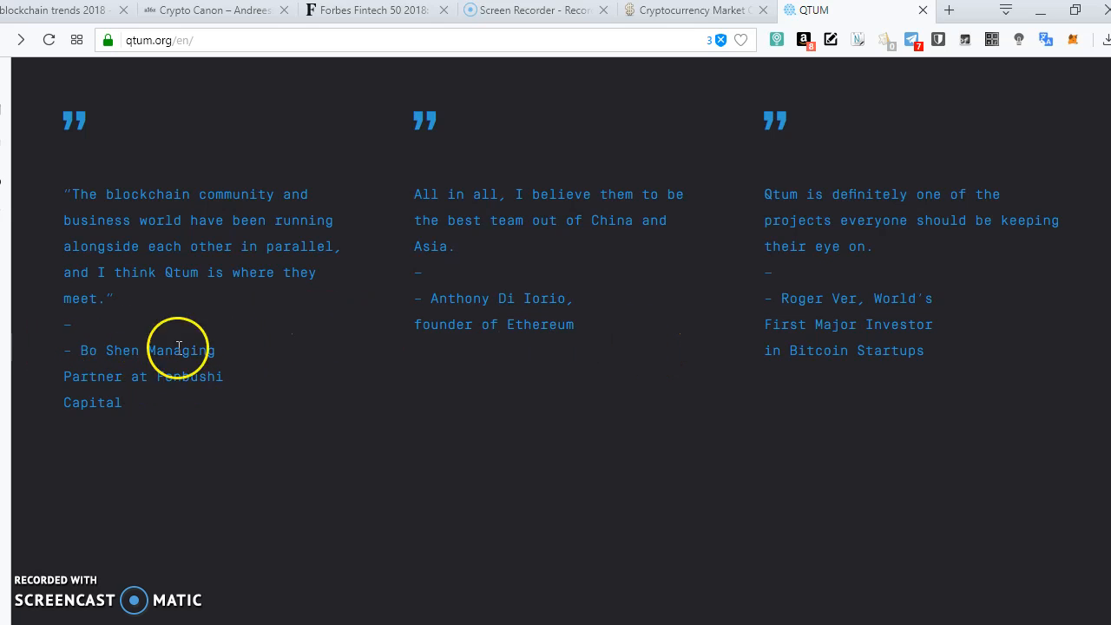
pyautogui.moveTo(942, 360)
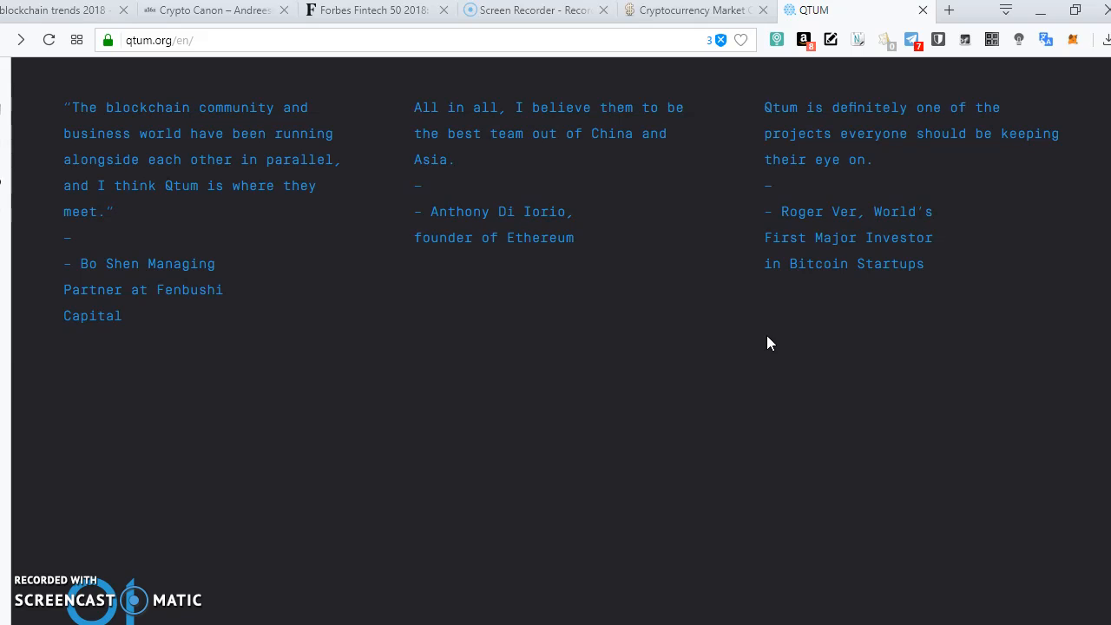
pyautogui.click(750, 399)
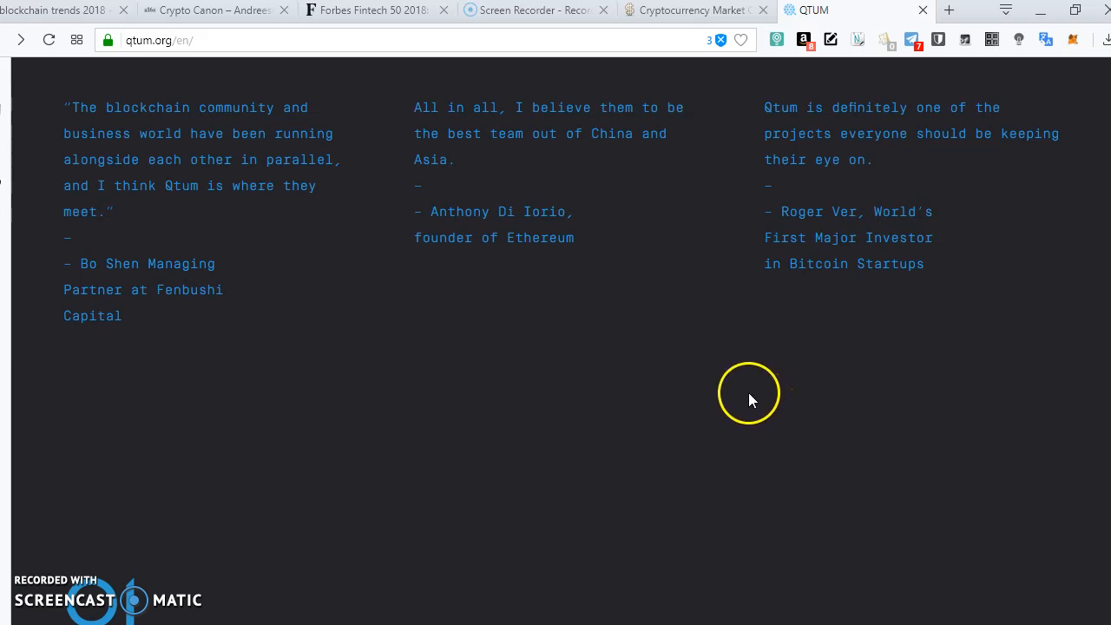
pyautogui.scroll(-3)
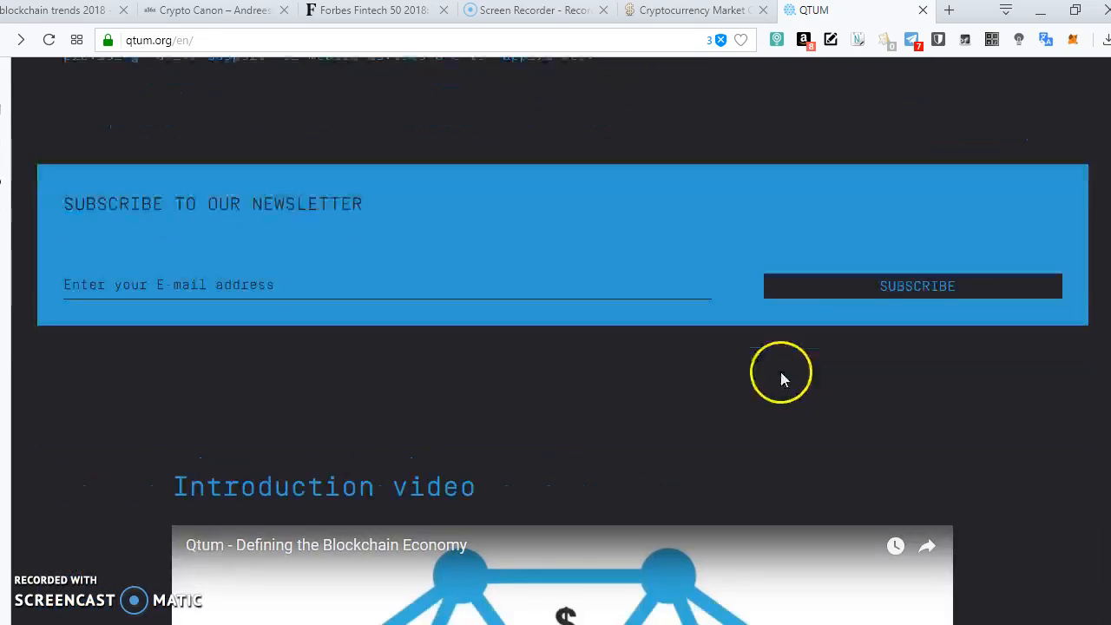
pyautogui.scroll(-3)
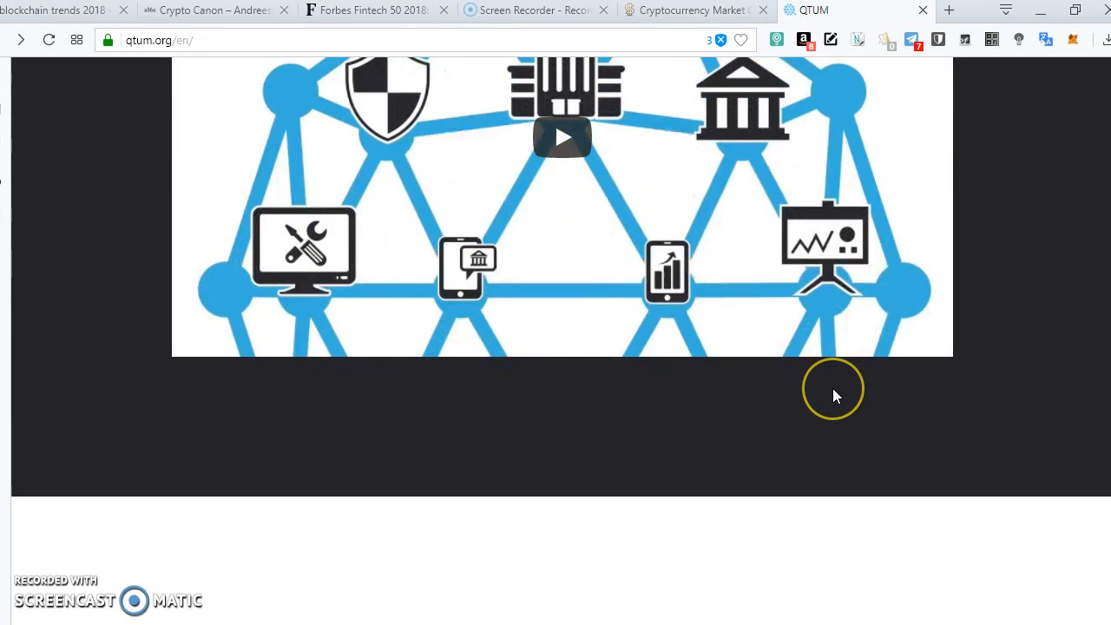
pyautogui.moveTo(835, 397)
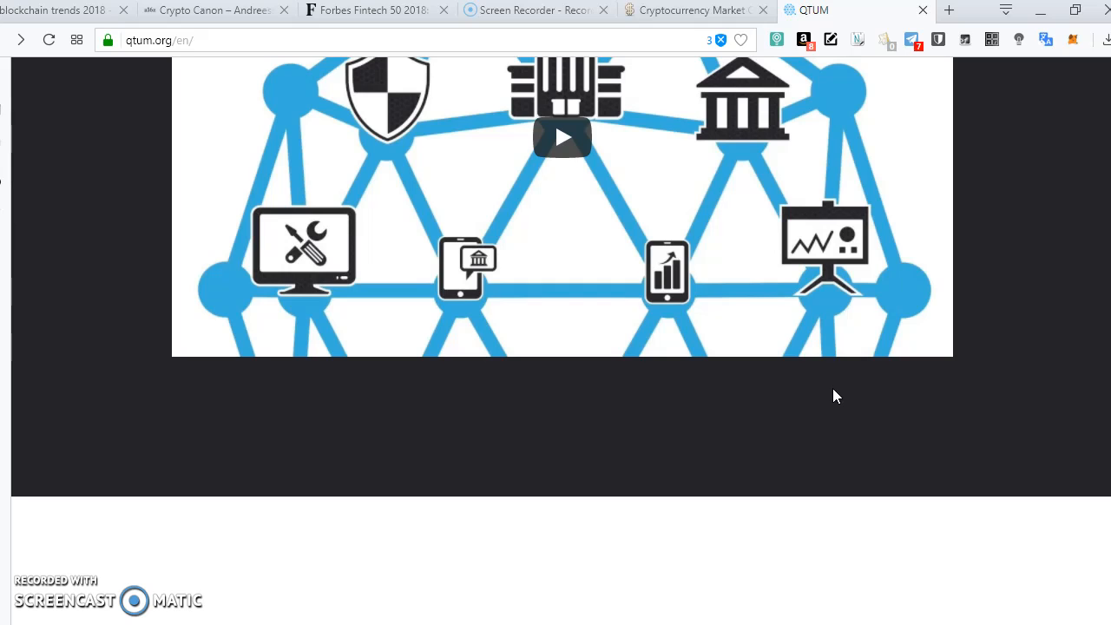
pyautogui.scroll(-3)
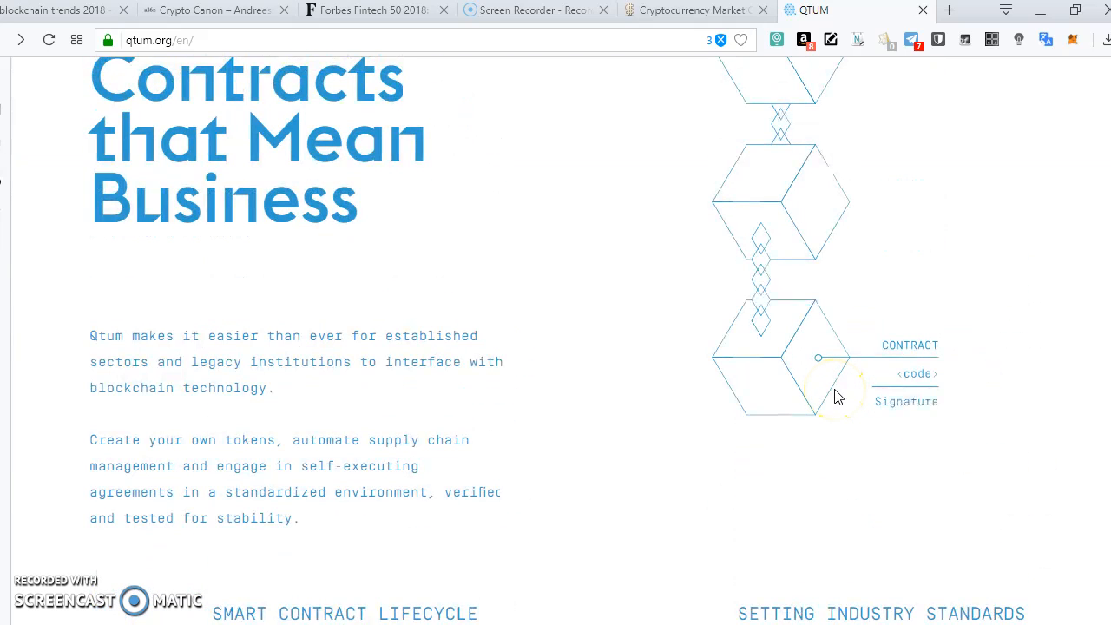
pyautogui.scroll(-3)
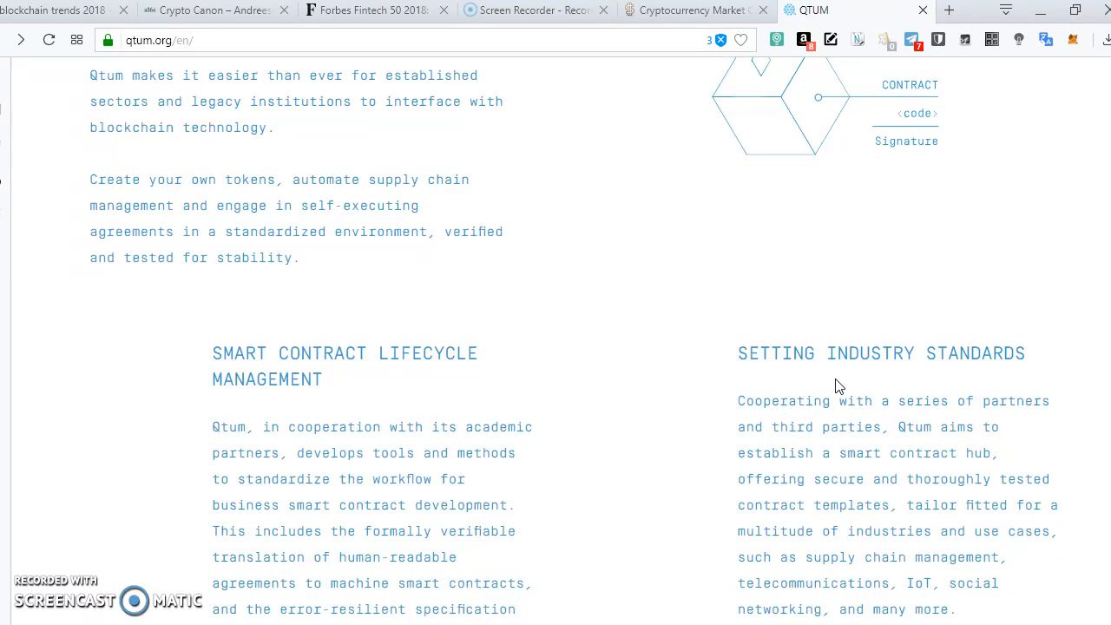
pyautogui.scroll(-3)
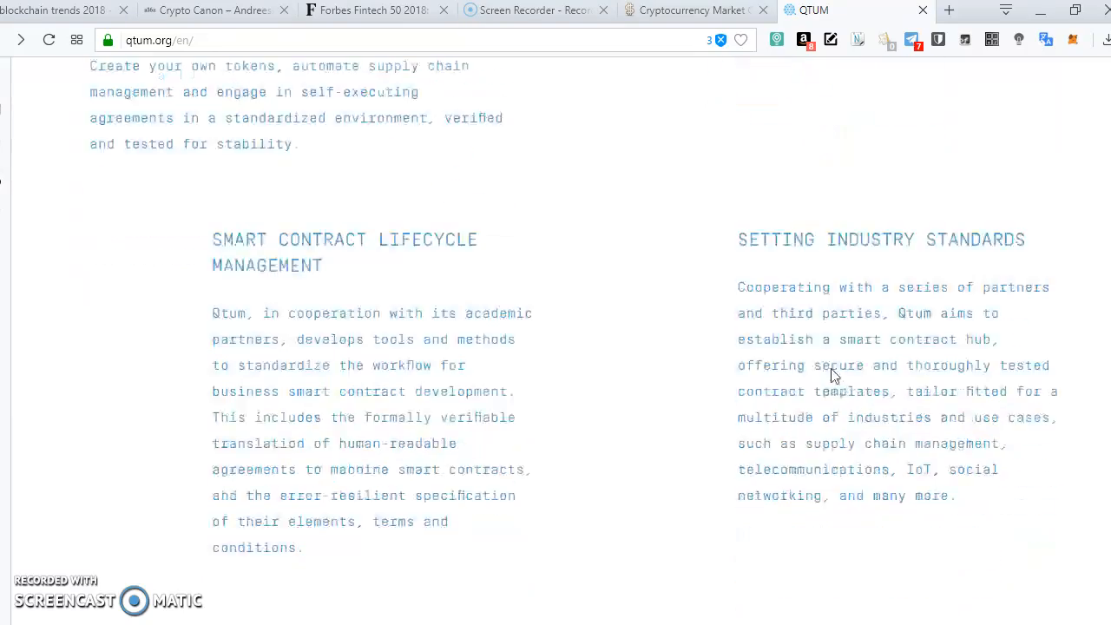
pyautogui.scroll(-3)
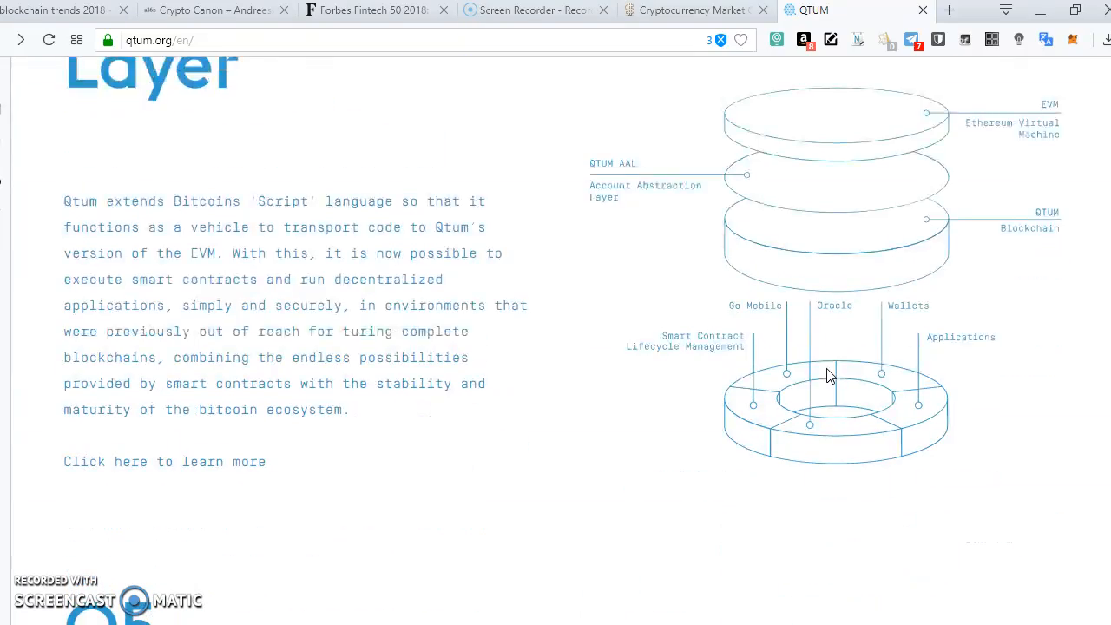
pyautogui.scroll(-3)
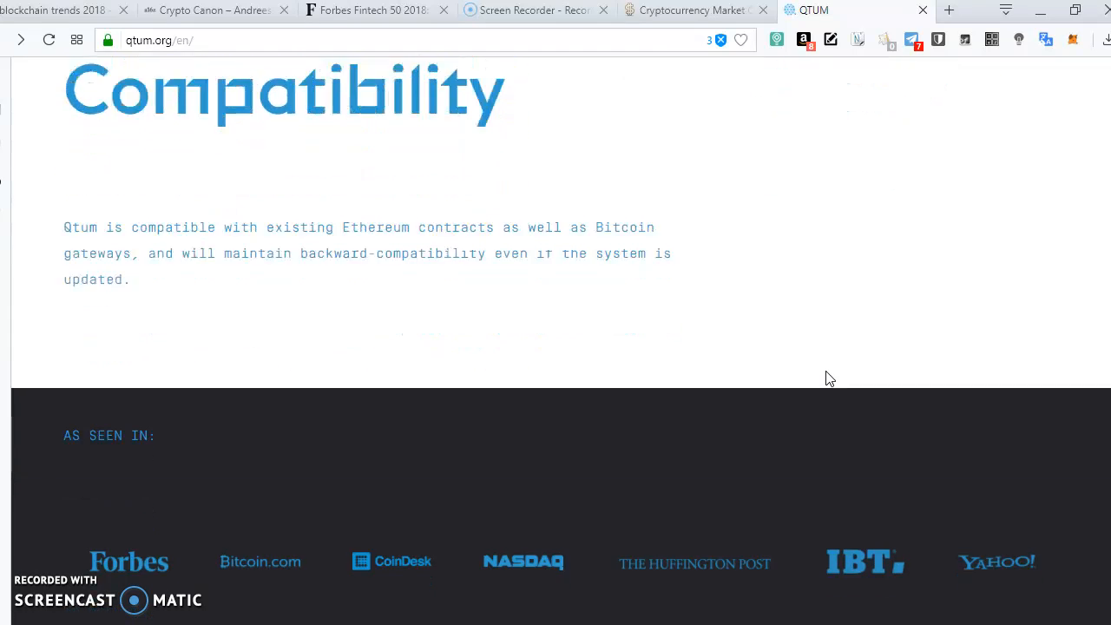
pyautogui.scroll(-3)
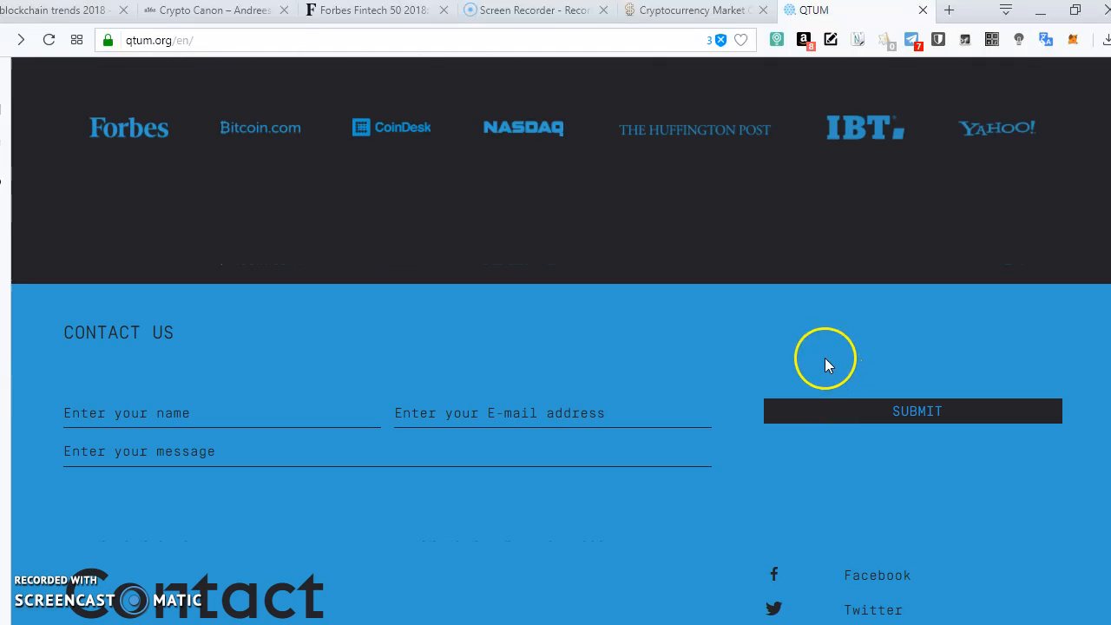
pyautogui.scroll(-3)
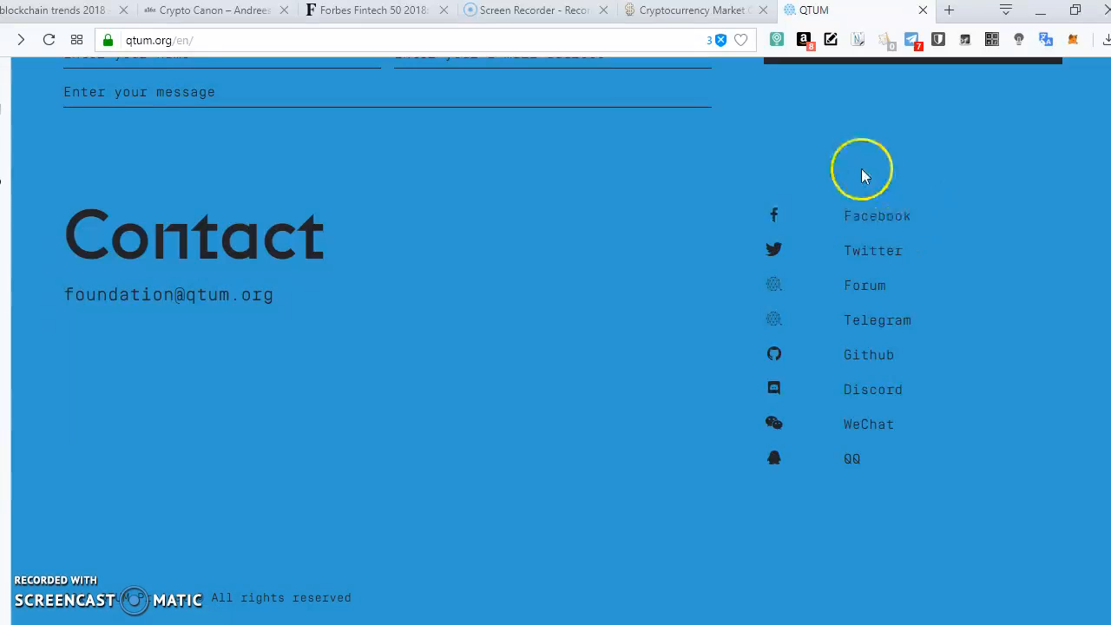
pyautogui.moveTo(252, 274)
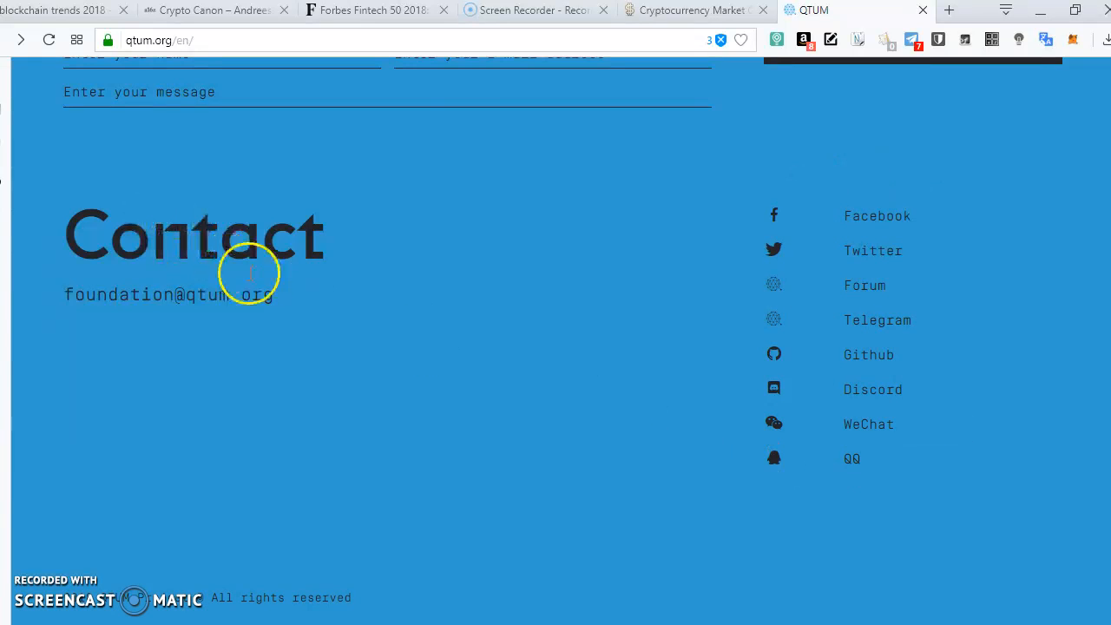
pyautogui.scroll(3)
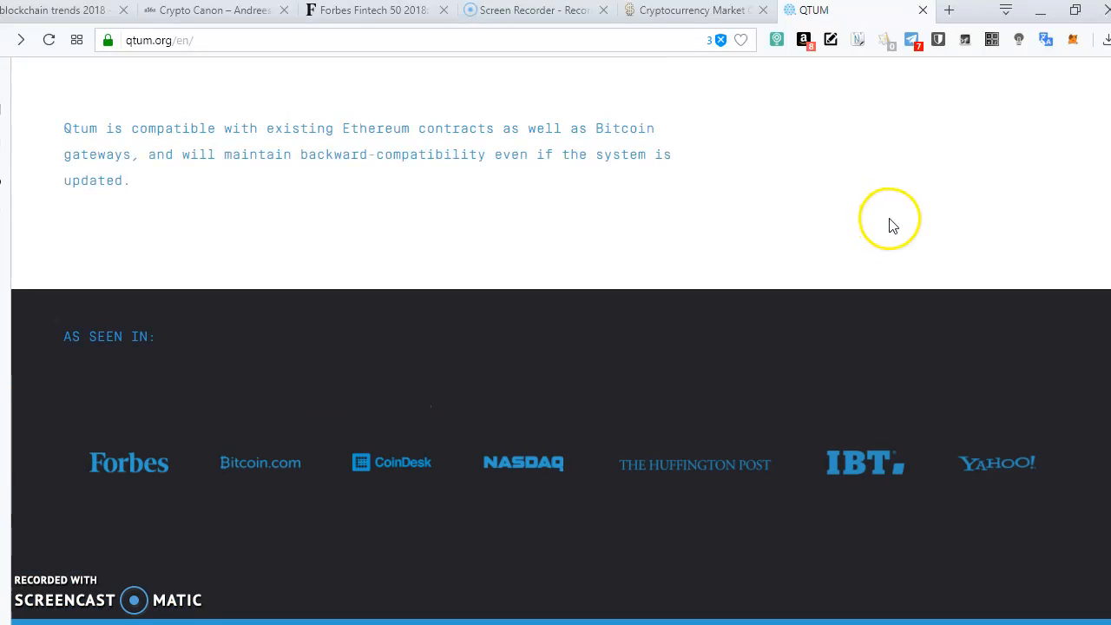
pyautogui.scroll(-3)
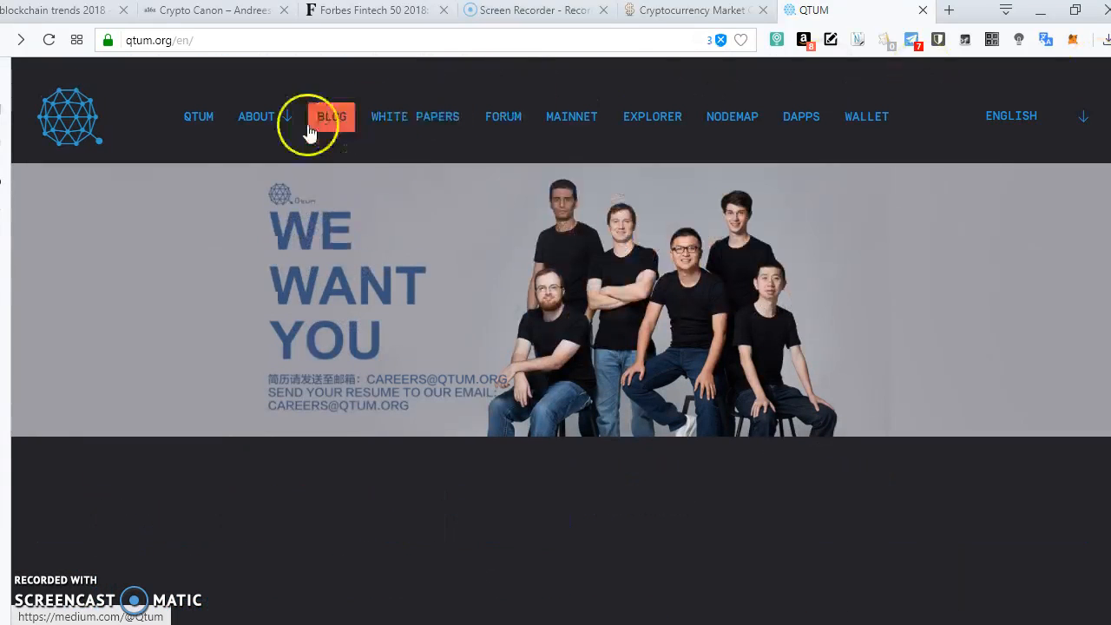
# Step: Open the Team page from the ABOUT menu and browse QTUM Values and member profiles
pyautogui.click(256, 116)
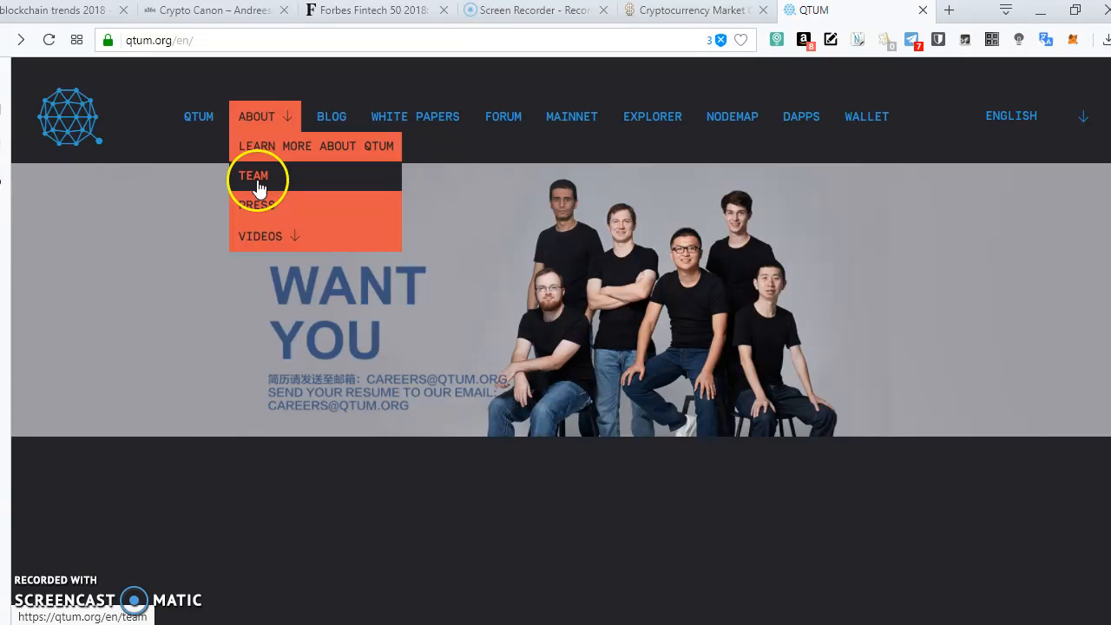
pyautogui.click(253, 175)
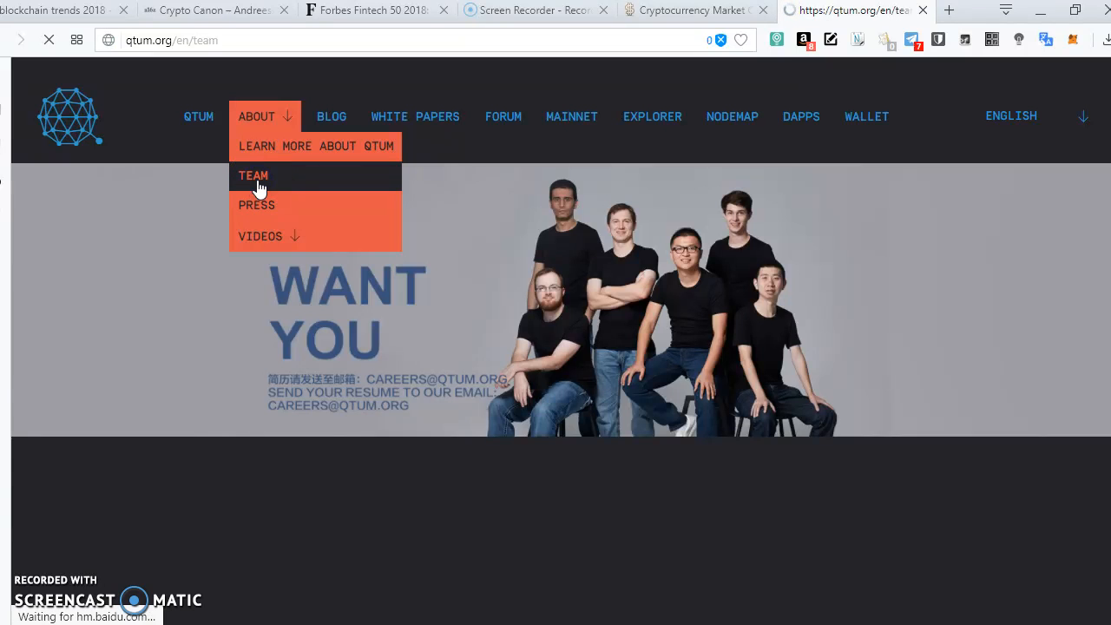
pyautogui.click(253, 176)
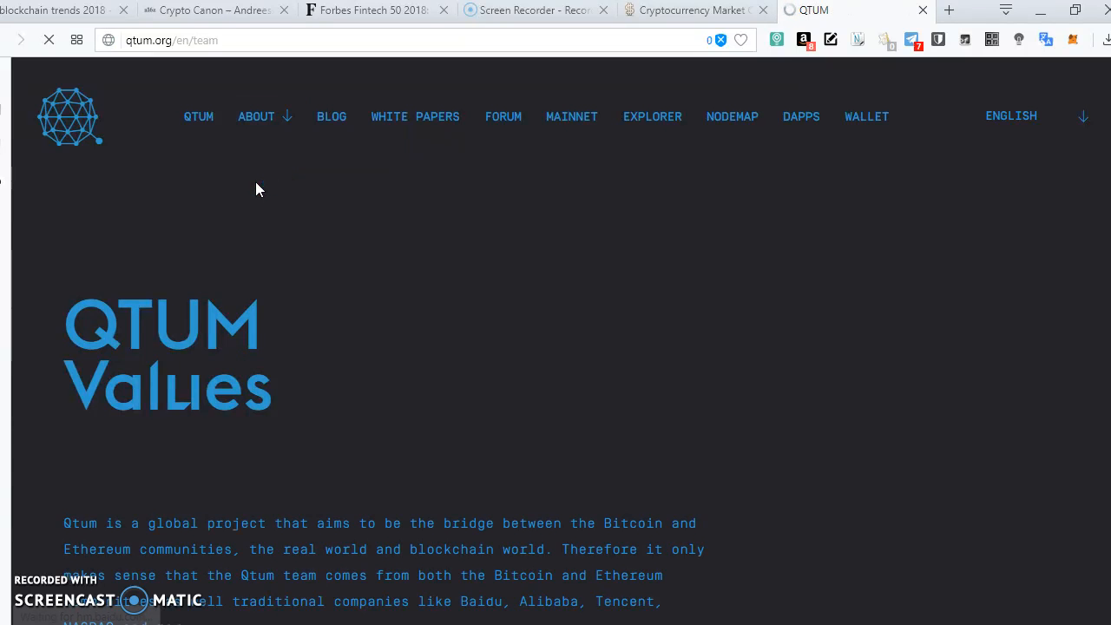
pyautogui.scroll(-3)
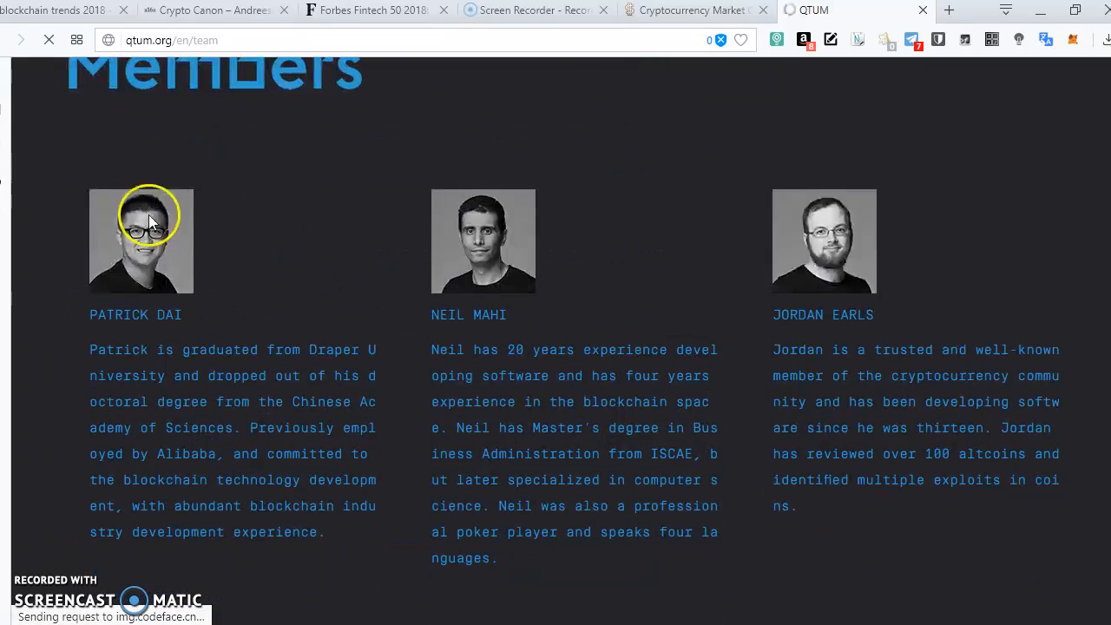
pyautogui.scroll(3)
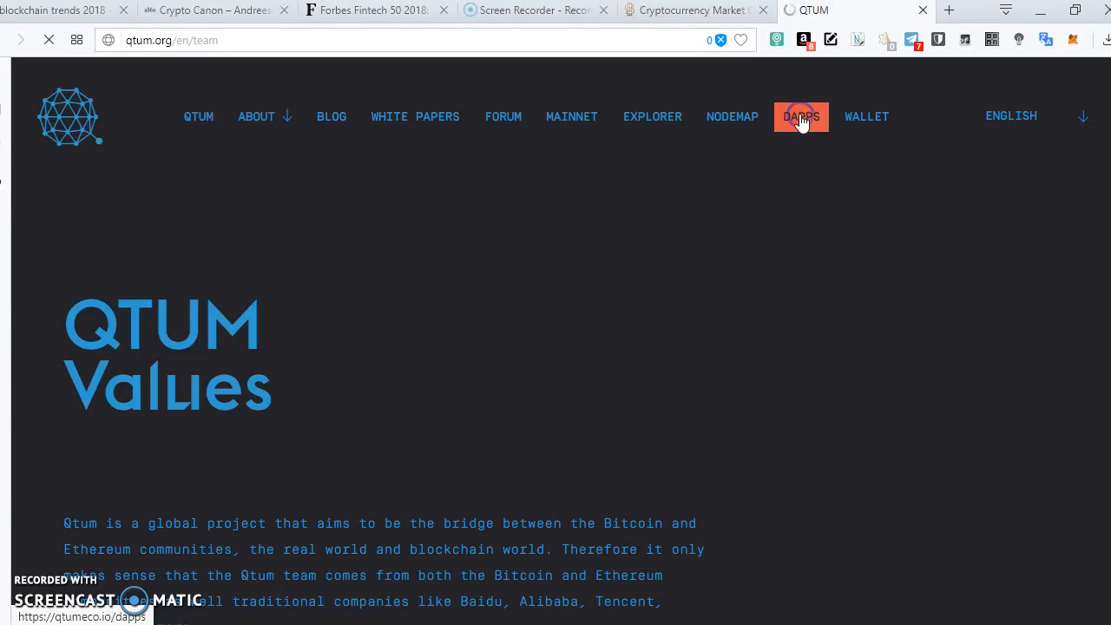
# Step: Open the DAPPS catalogue and scroll down to the last listings, CertiK and AWARE
pyautogui.click(800, 117)
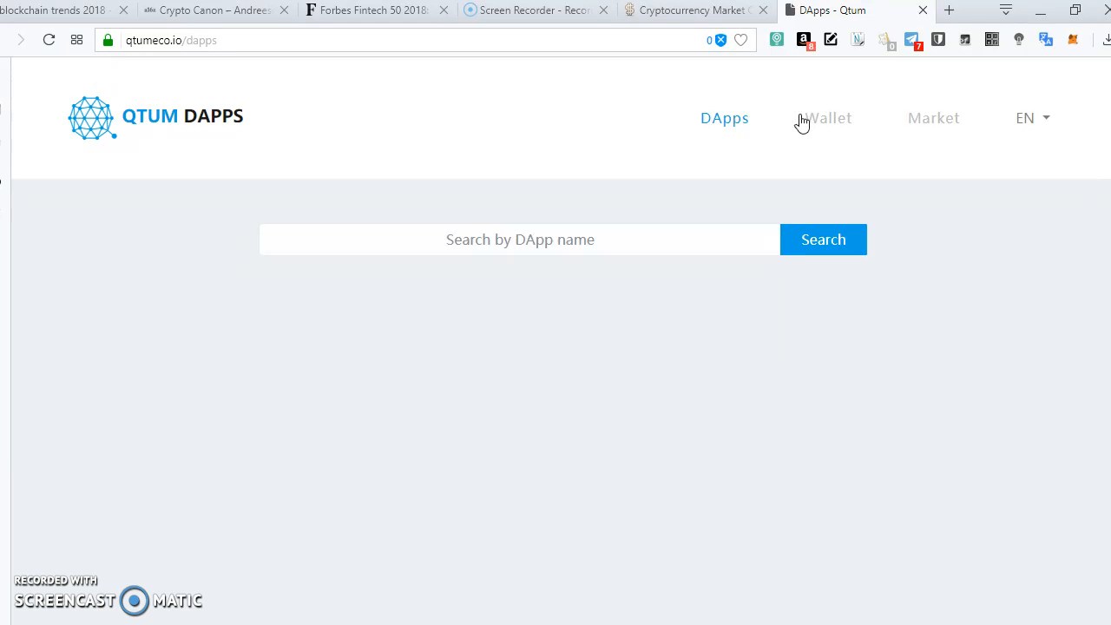
pyautogui.click(724, 118)
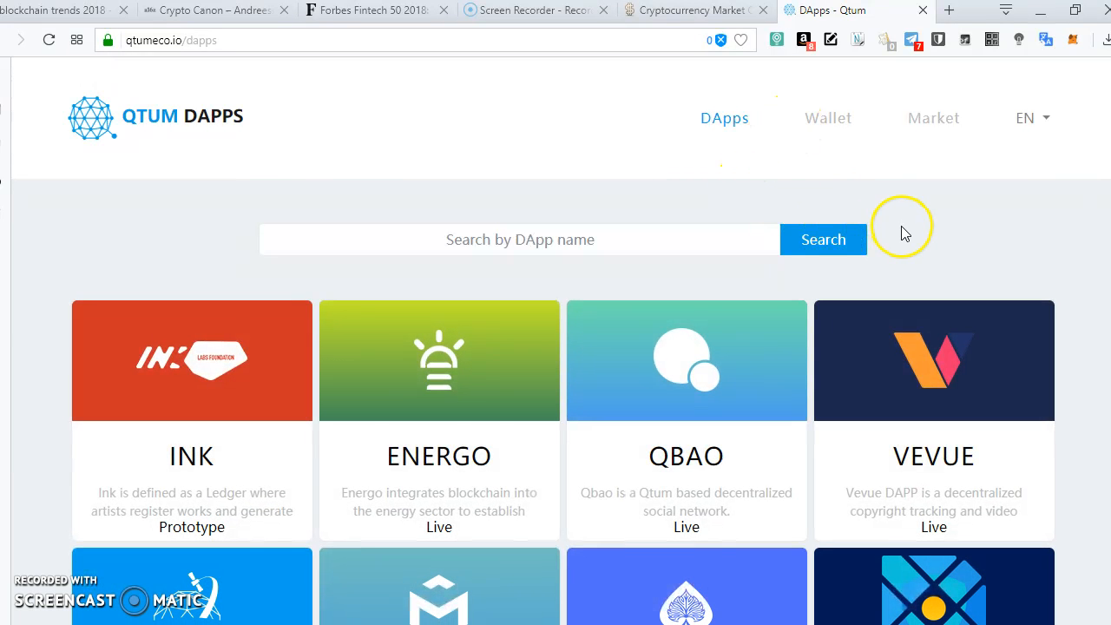
pyautogui.scroll(-3)
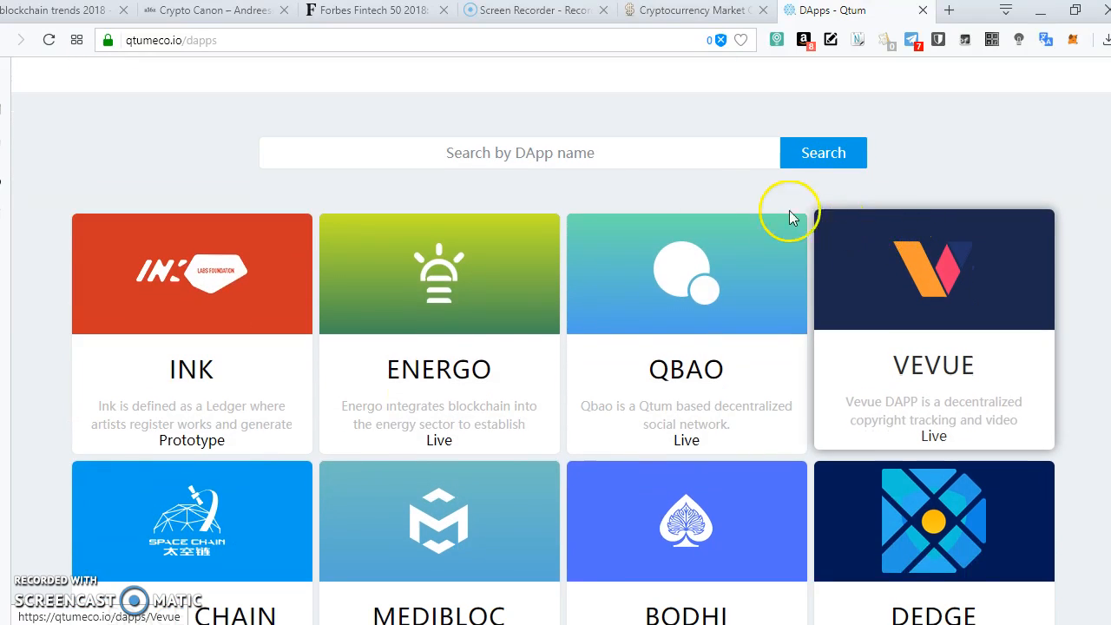
pyautogui.scroll(-3)
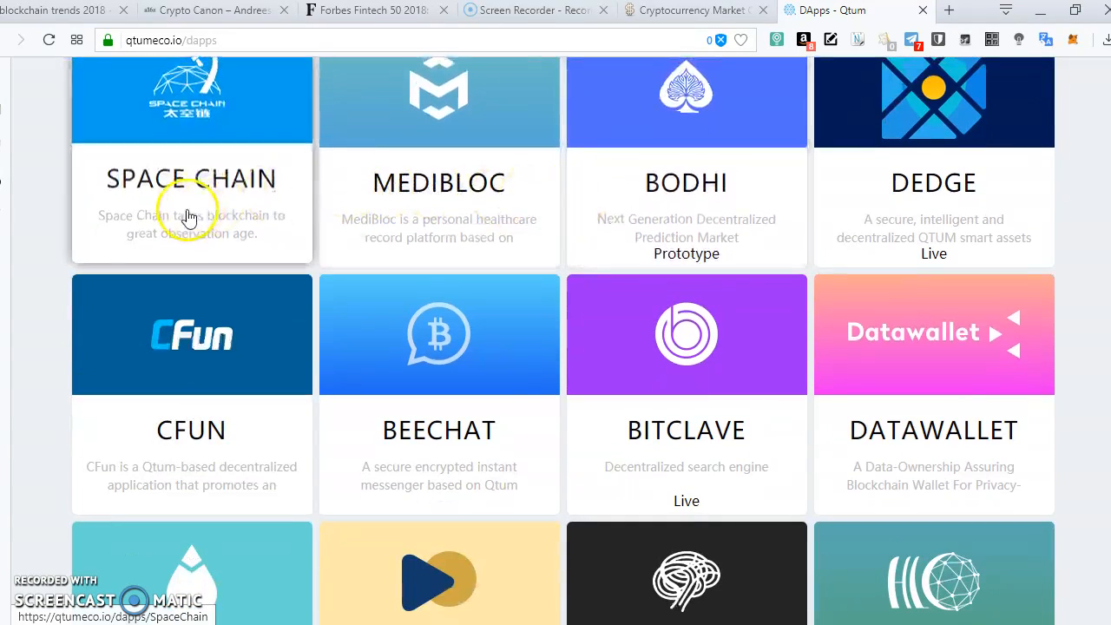
pyautogui.scroll(-3)
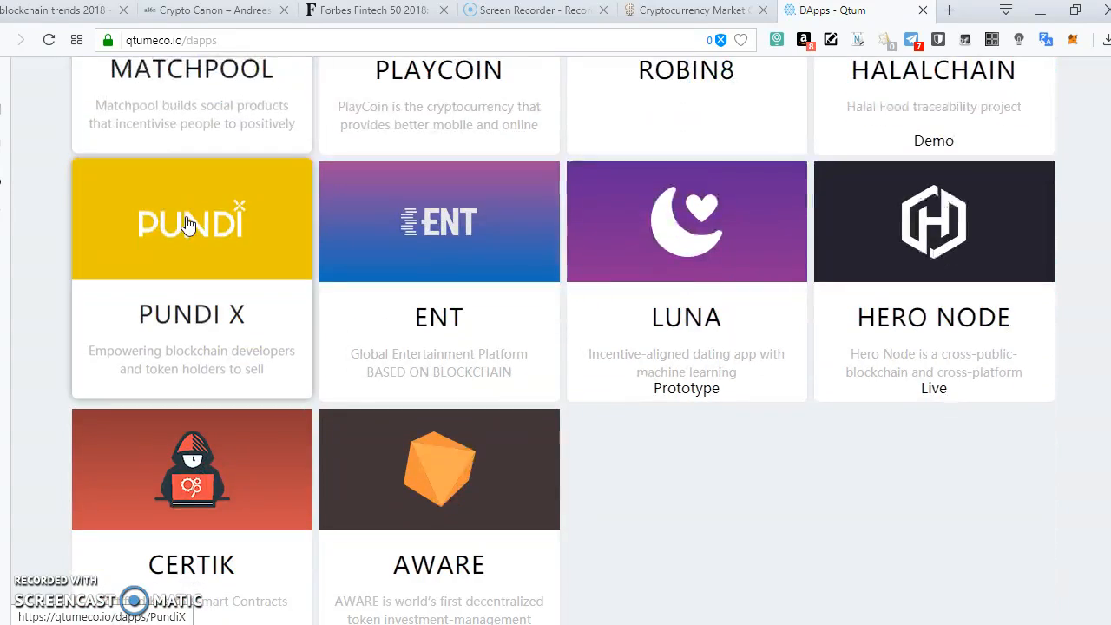
pyautogui.scroll(-3)
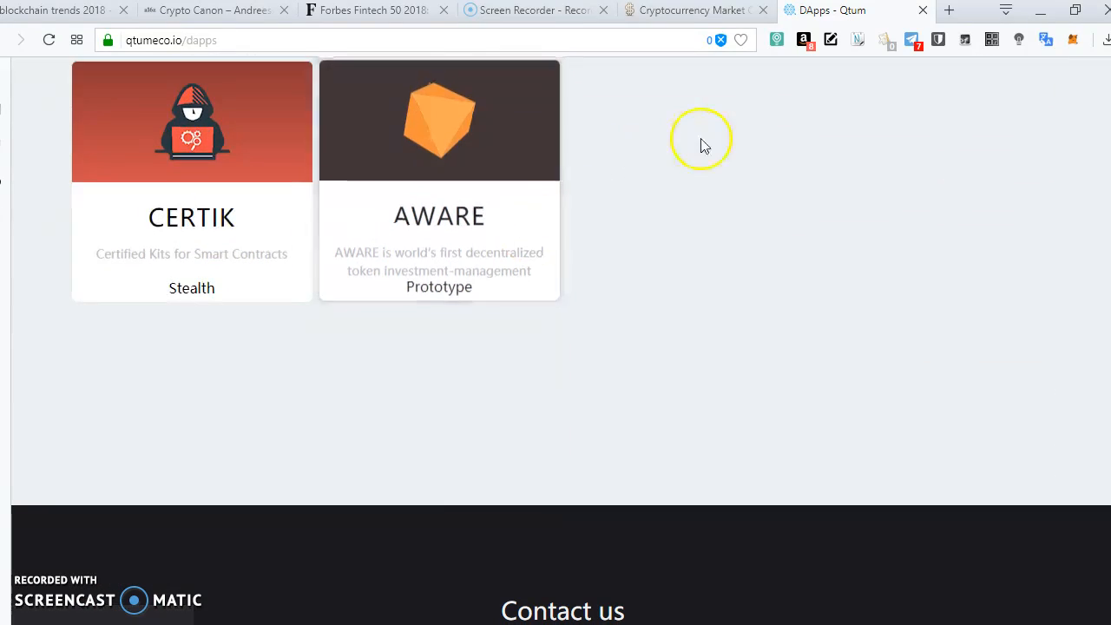